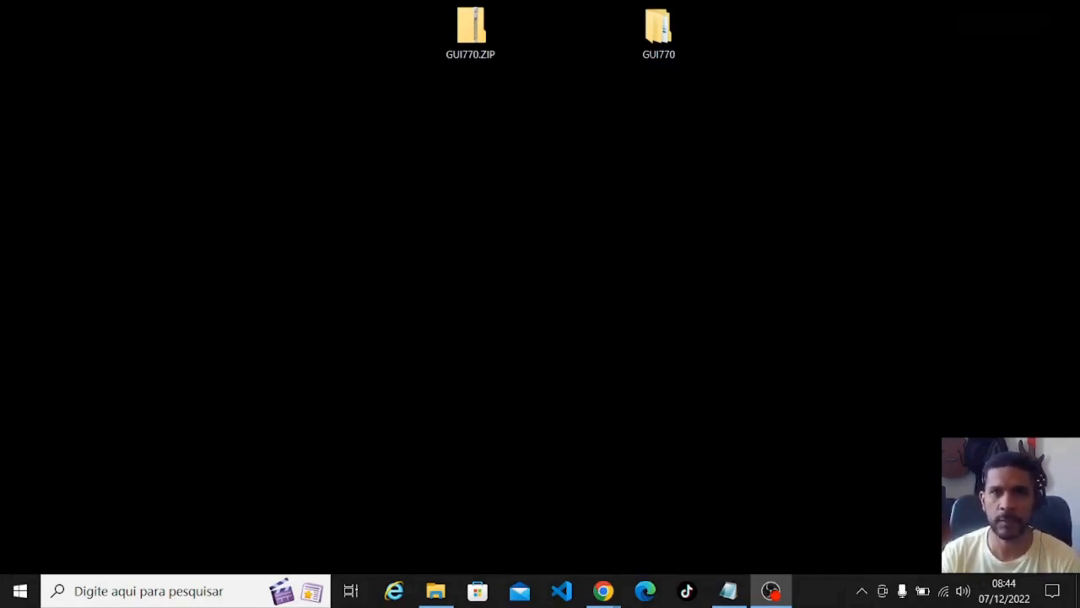
{"action": "mouse_move", "coordinate": [119, 272]}
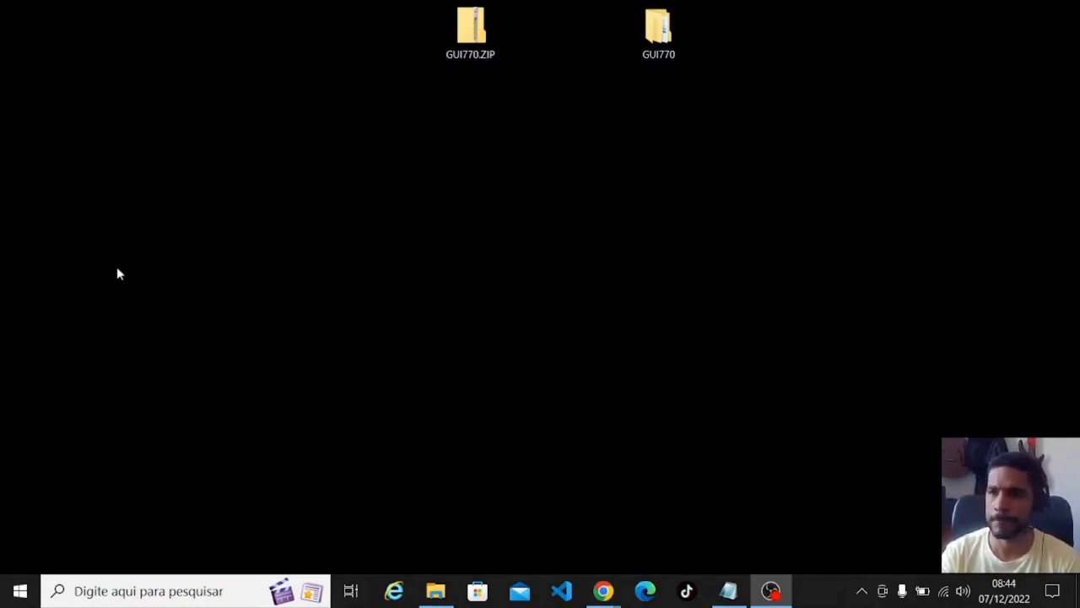
Extract all of GUI770.ZIP into the Desktop\GUI770 destination folder.
{"action": "left_click", "coordinate": [470, 32]}
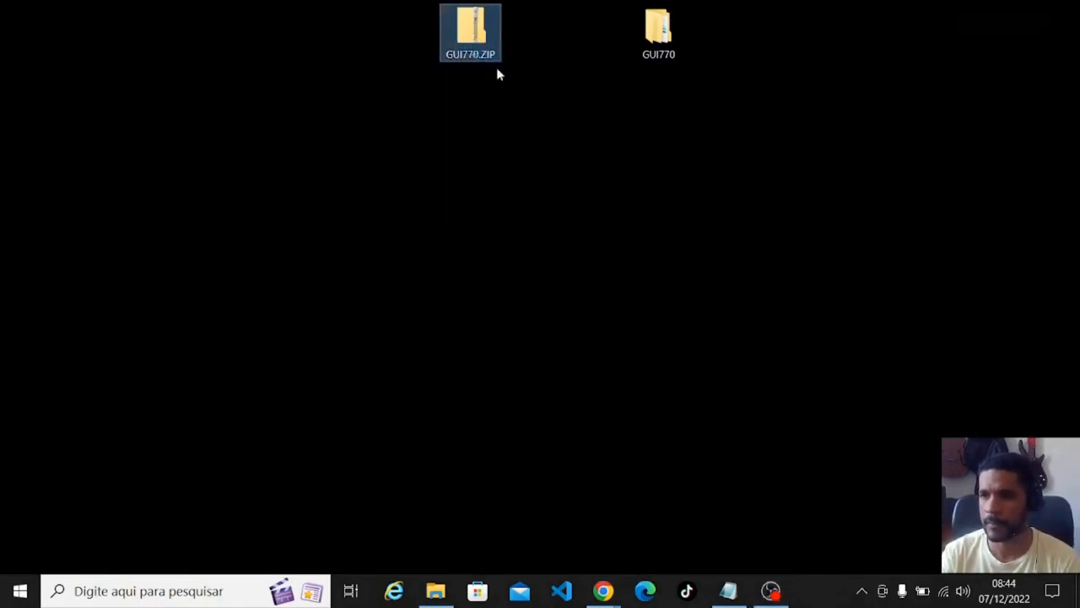
{"action": "right_click", "coordinate": [470, 32]}
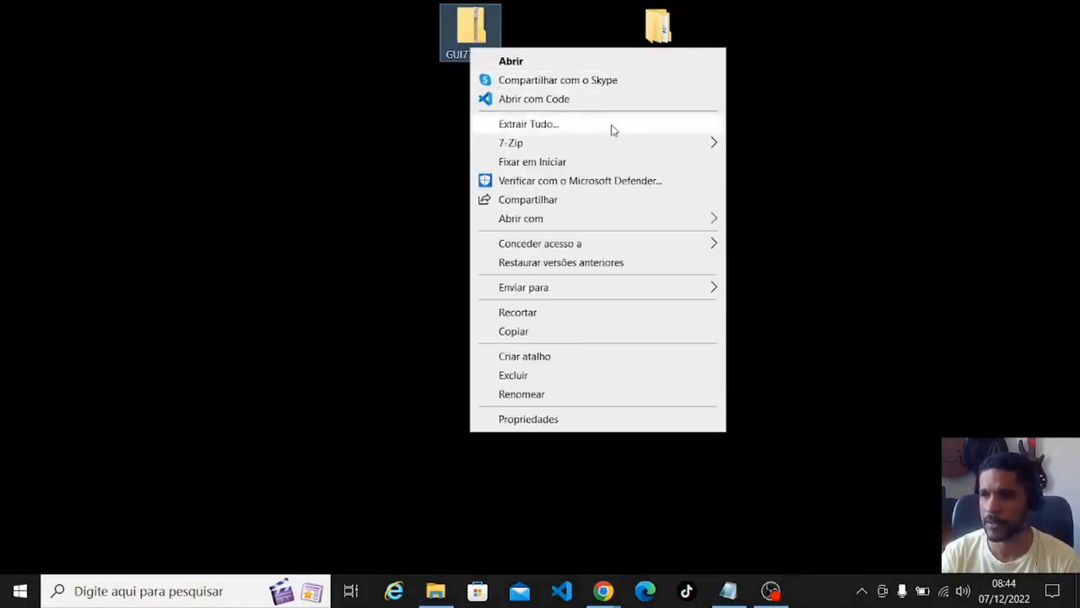
{"action": "left_click", "coordinate": [528, 123]}
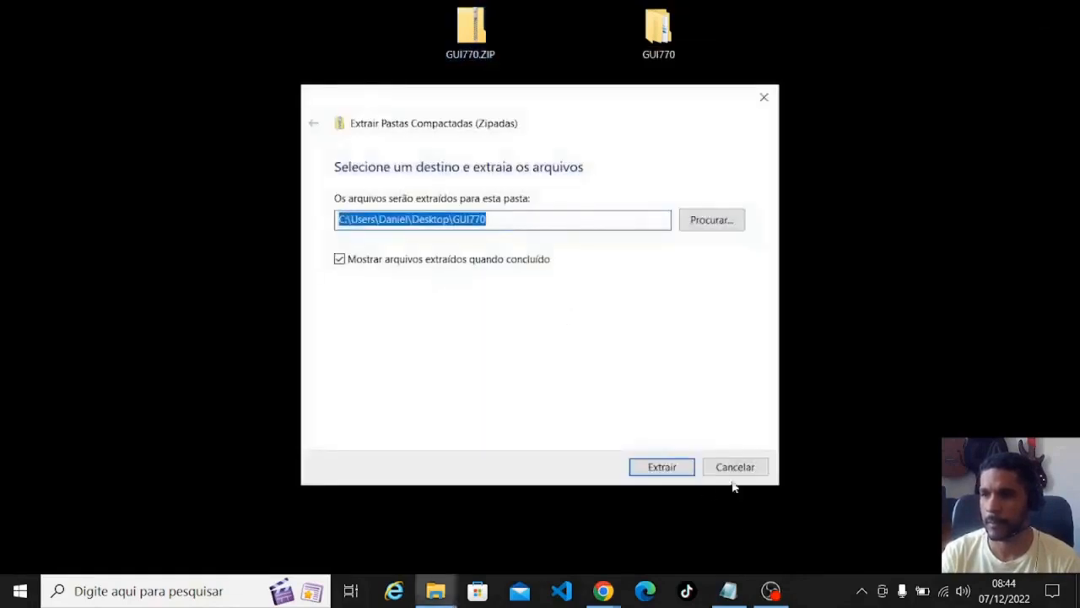
{"action": "left_click", "coordinate": [661, 467]}
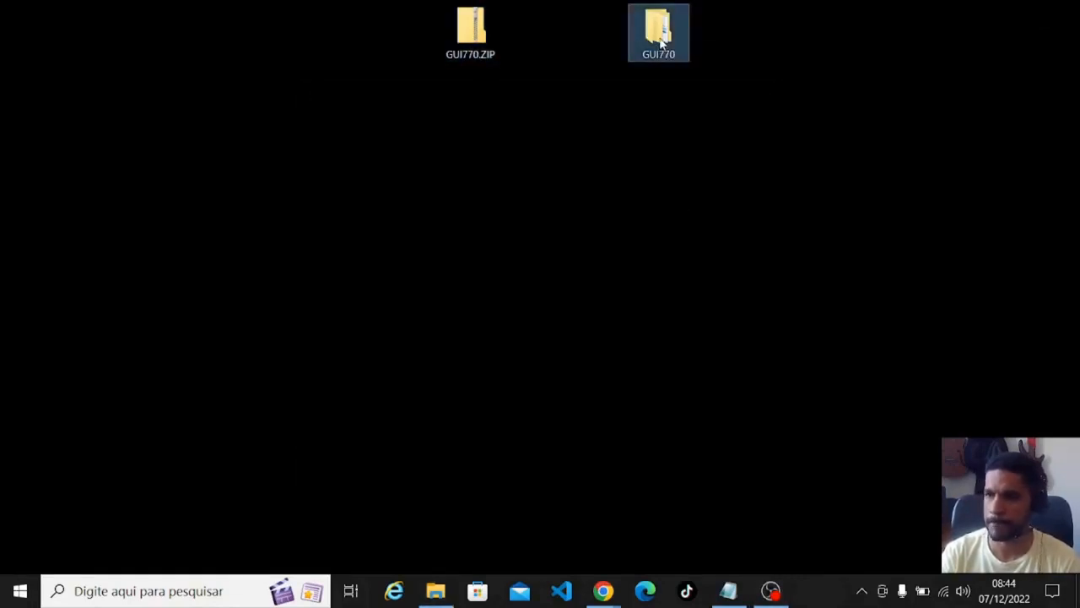
Open the extracted GUI770 folder and browse down to PRES1\GUI\Windows\Win32.
{"action": "double_click", "coordinate": [658, 32]}
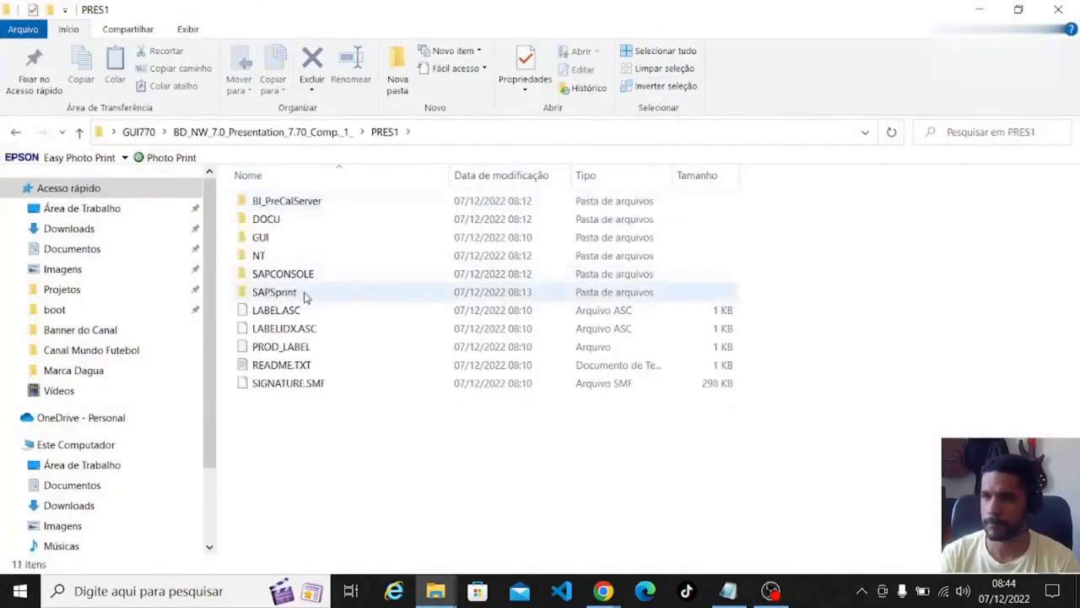
{"action": "left_click", "coordinate": [260, 238]}
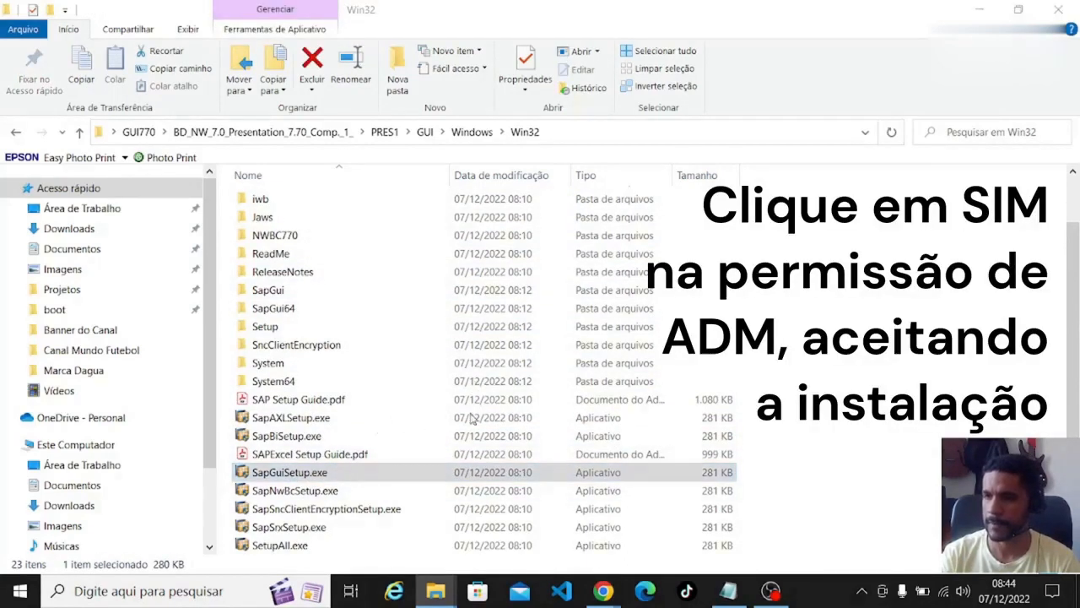
Run SapGuiSetup.exe and select the SAP GUI for Windows 7.70 component.
{"action": "double_click", "coordinate": [289, 472]}
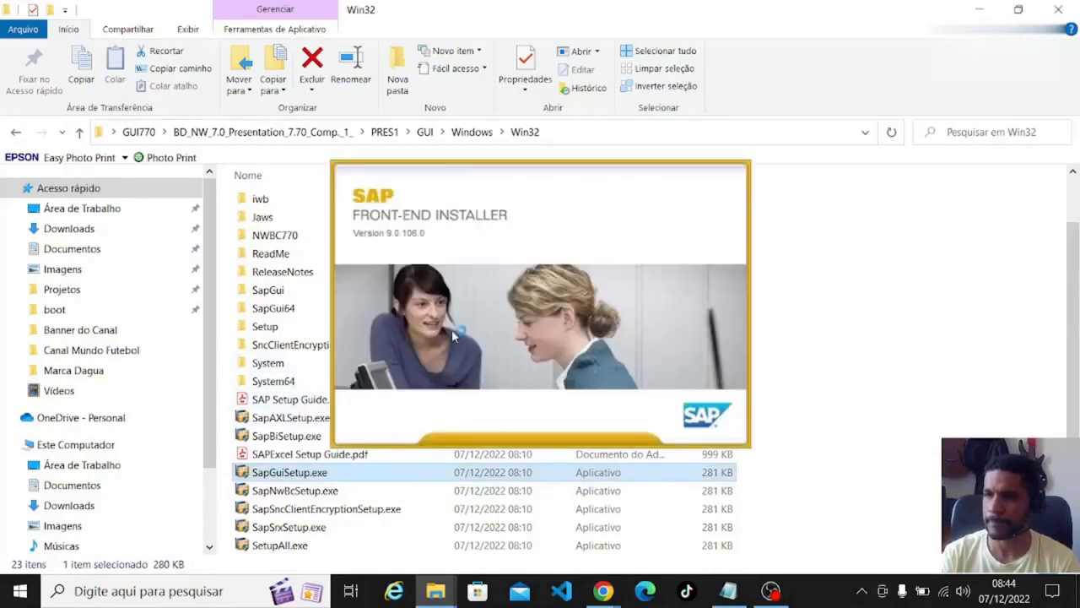
{"action": "mouse_move", "coordinate": [654, 197]}
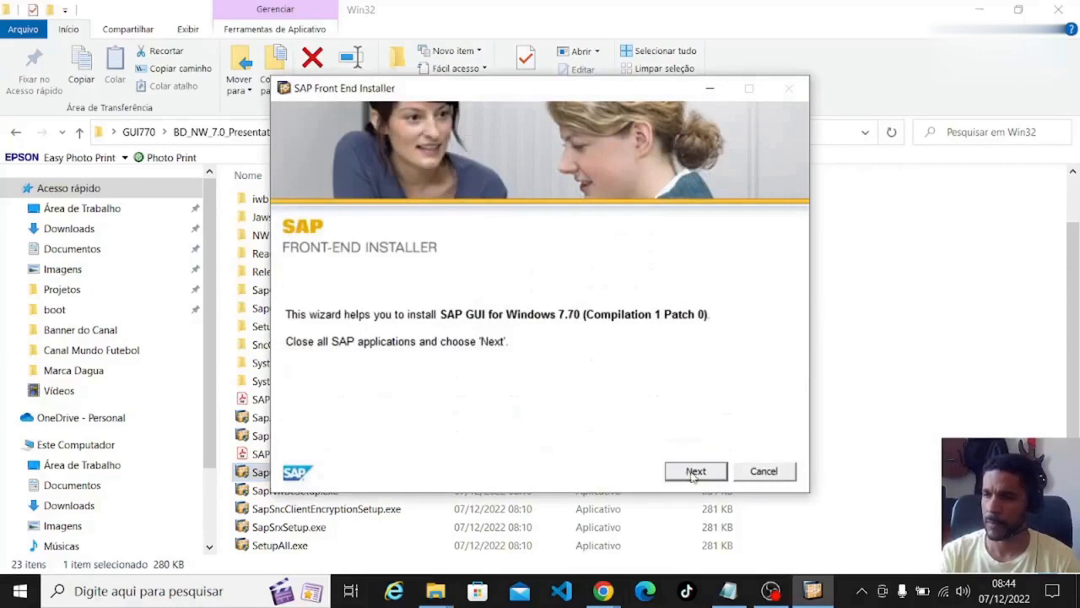
{"action": "left_click", "coordinate": [696, 471]}
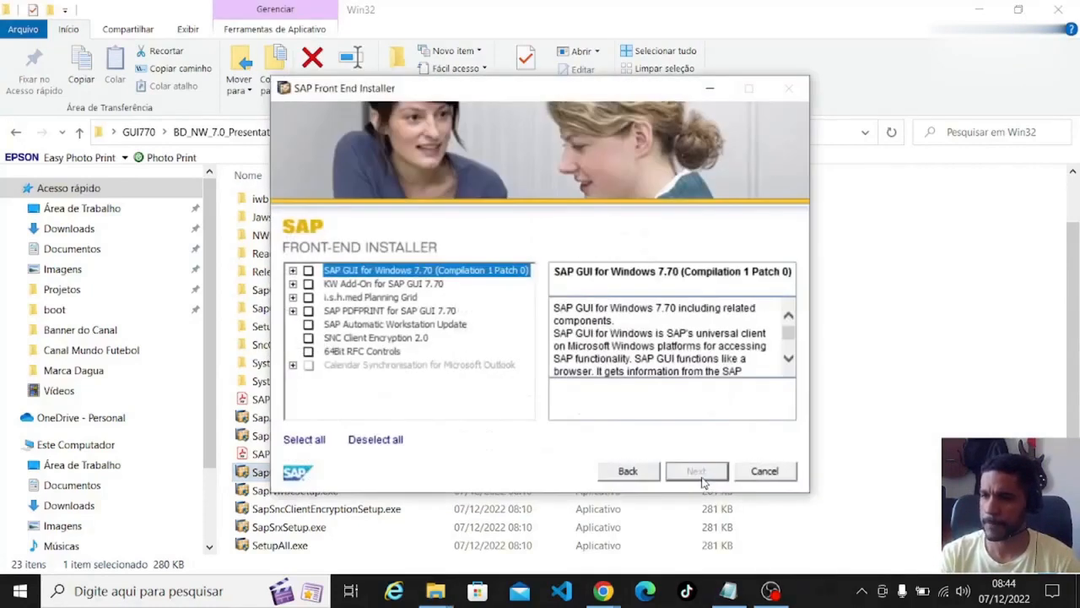
{"action": "left_click", "coordinate": [375, 338]}
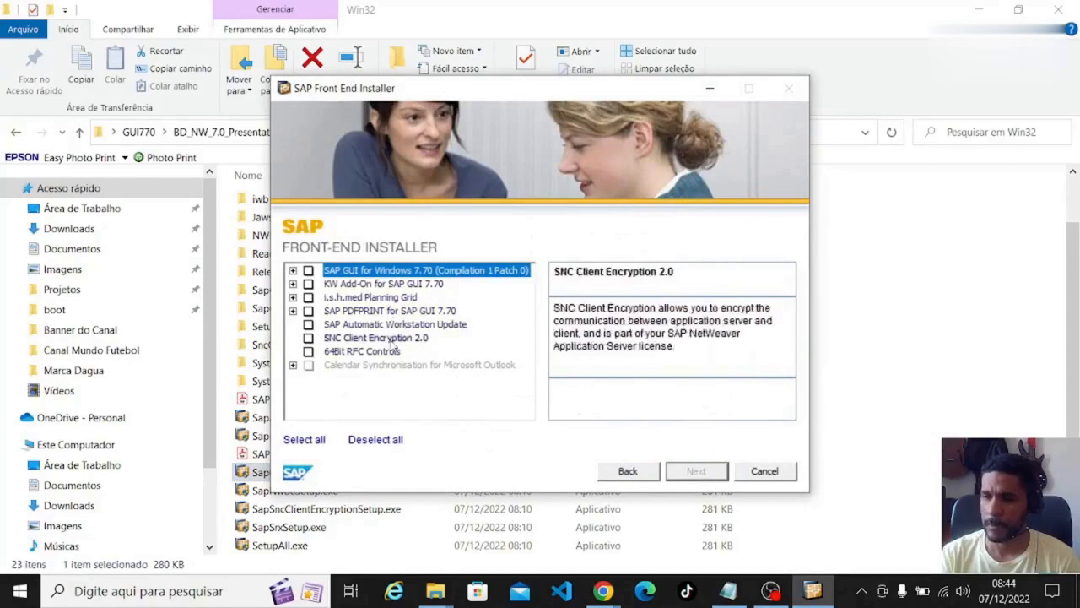
{"action": "left_click", "coordinate": [369, 297]}
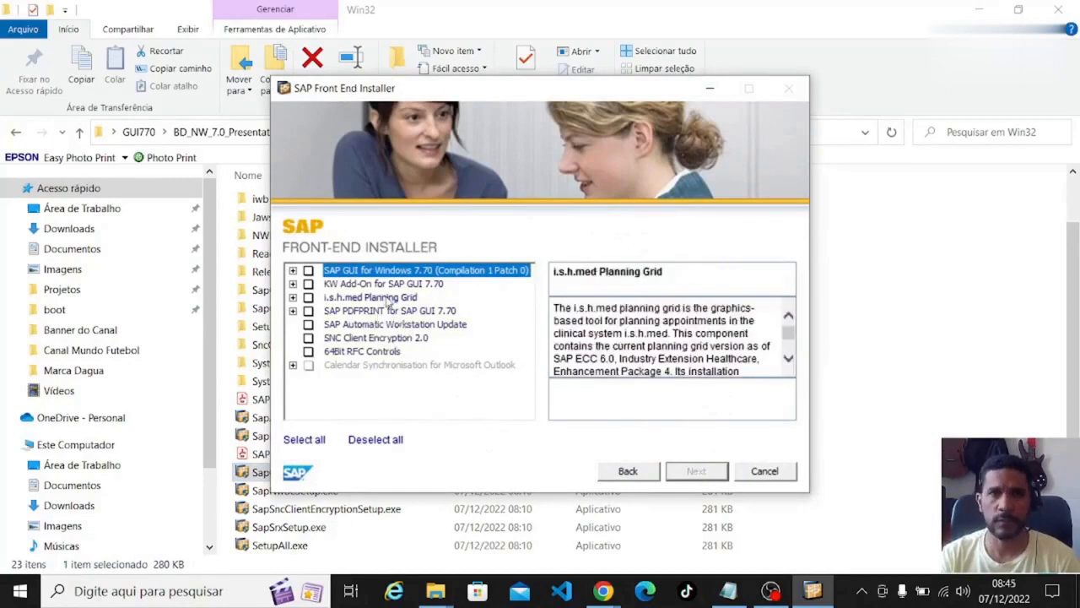
{"action": "left_click", "coordinate": [426, 270]}
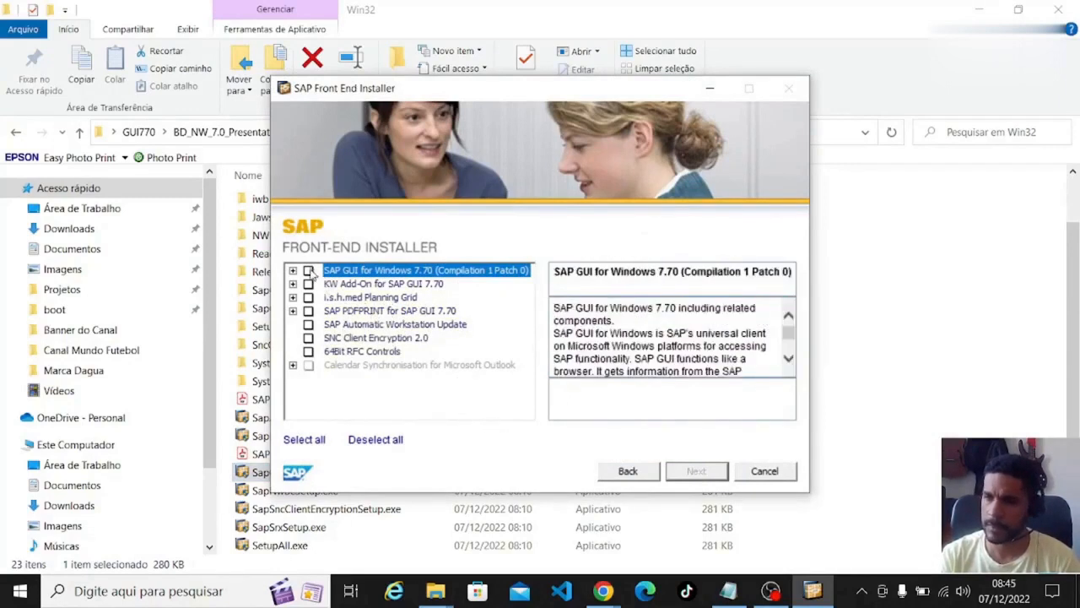
{"action": "left_click", "coordinate": [309, 337]}
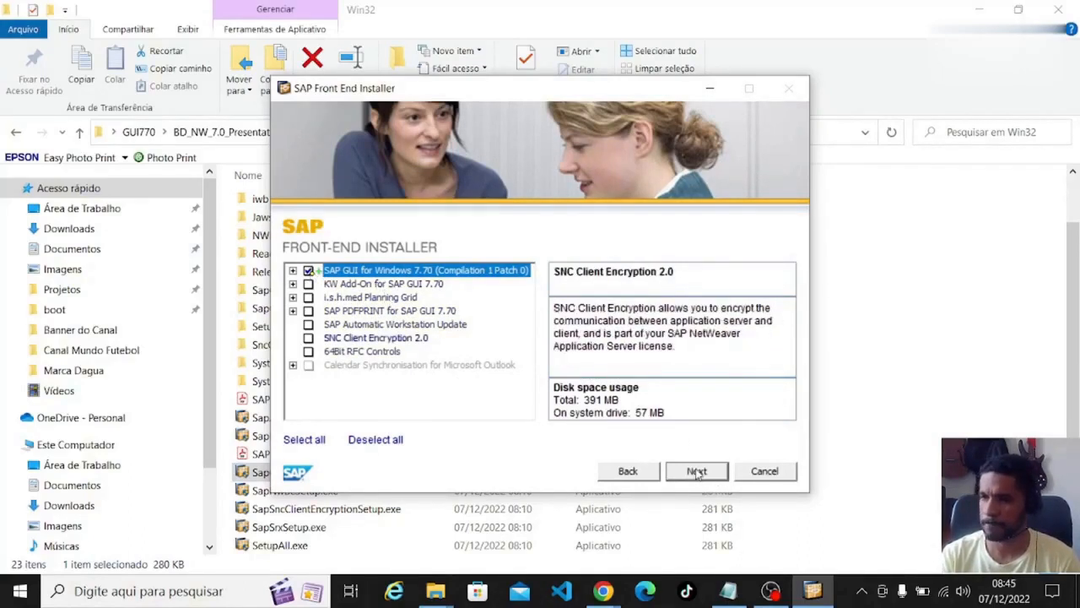
Install to the default target directory and close the finished installer.
{"action": "left_click", "coordinate": [695, 471]}
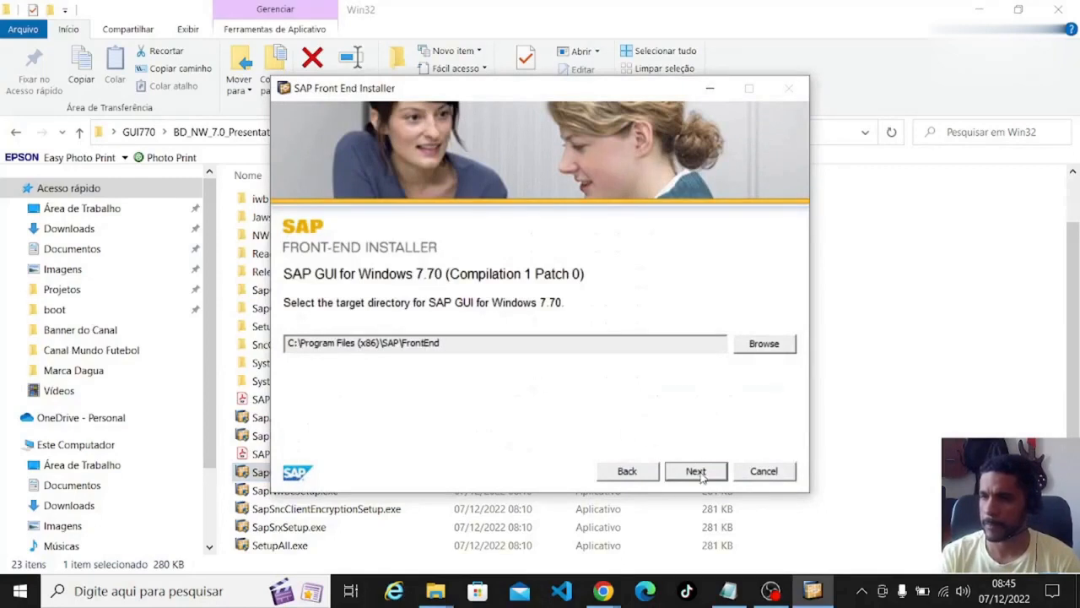
{"action": "left_click", "coordinate": [695, 471]}
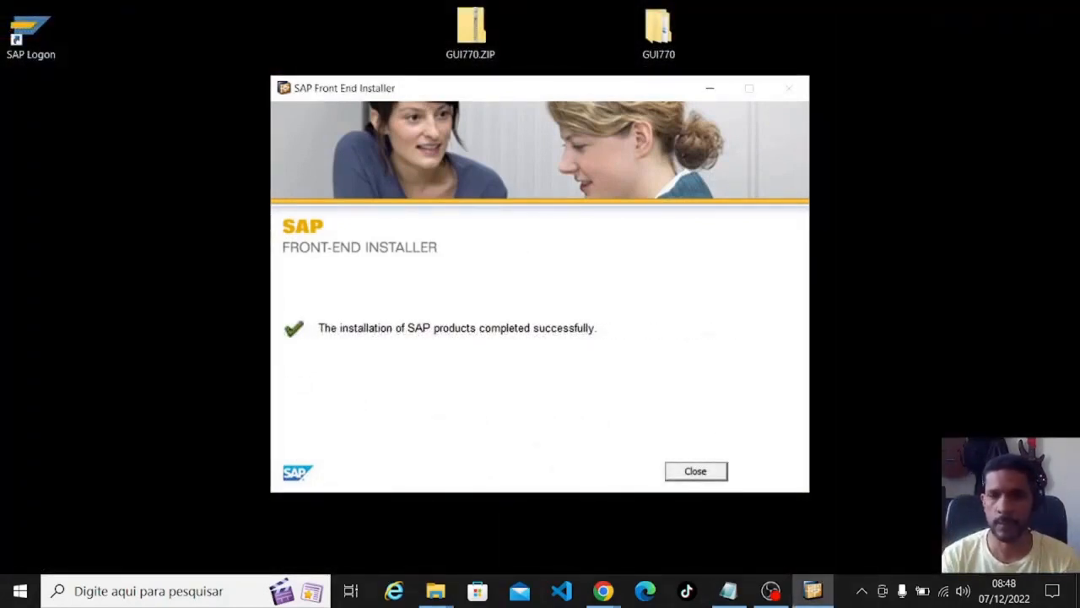
{"action": "left_click", "coordinate": [694, 471]}
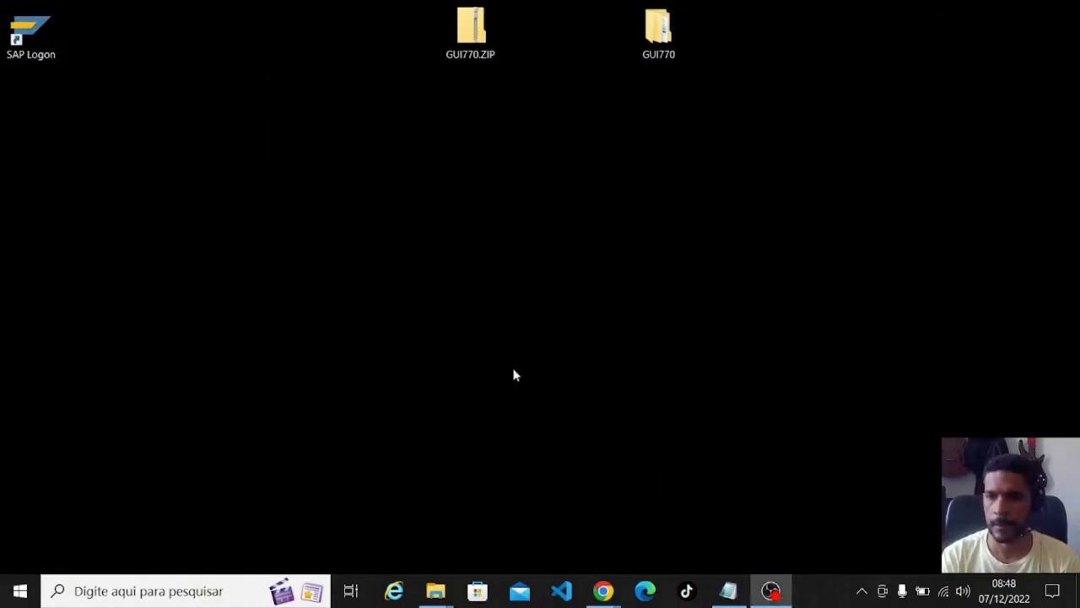
Find the new SAP Logon entries in the Start menu, then launch SAP Logon from the desktop.
{"action": "left_click", "coordinate": [32, 30]}
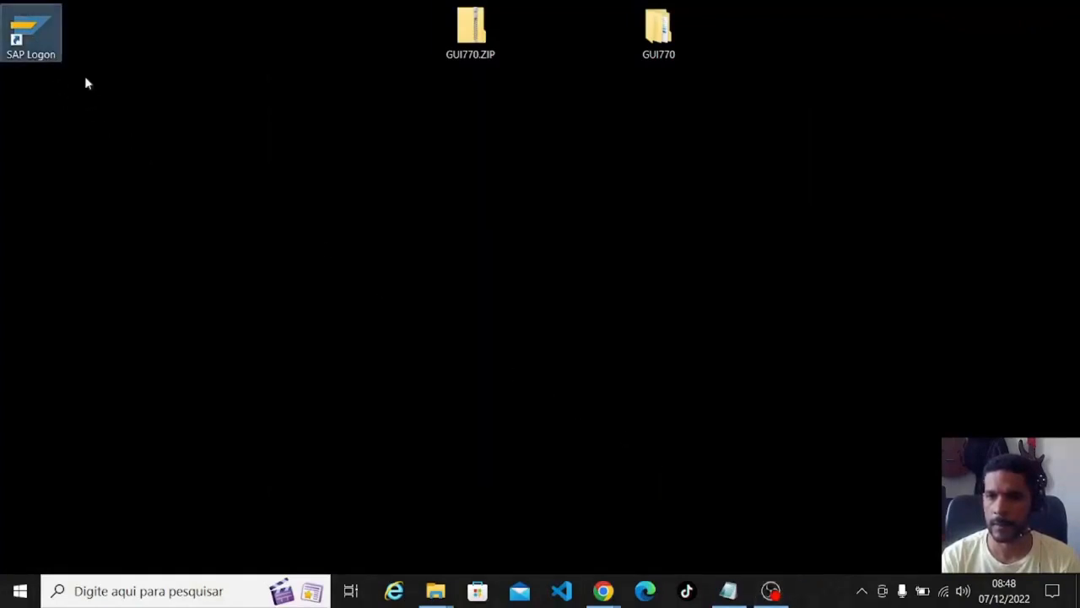
{"action": "mouse_move", "coordinate": [93, 361]}
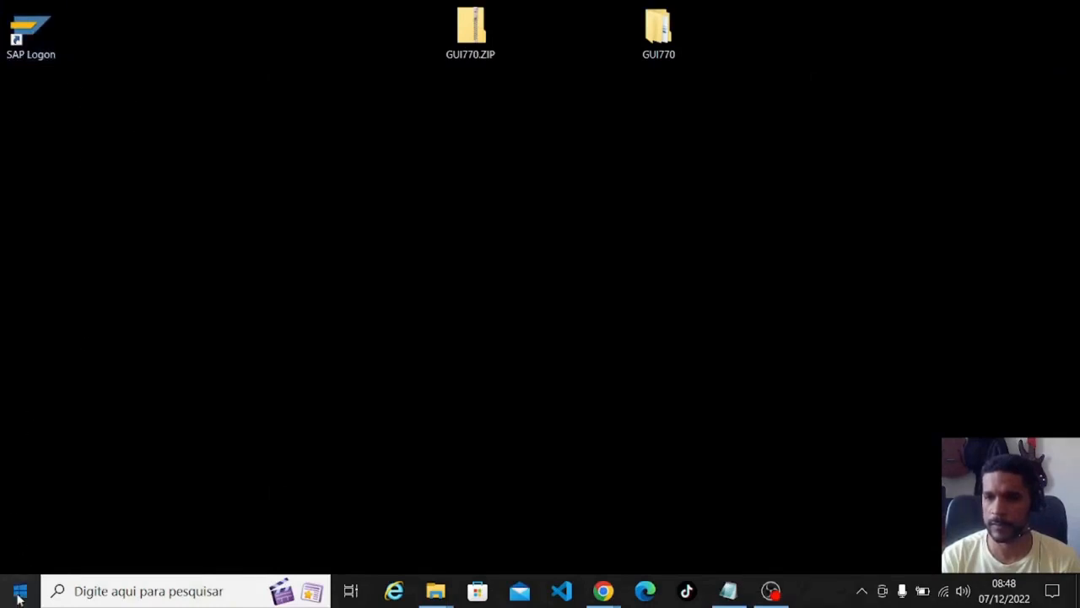
{"action": "left_click", "coordinate": [19, 590]}
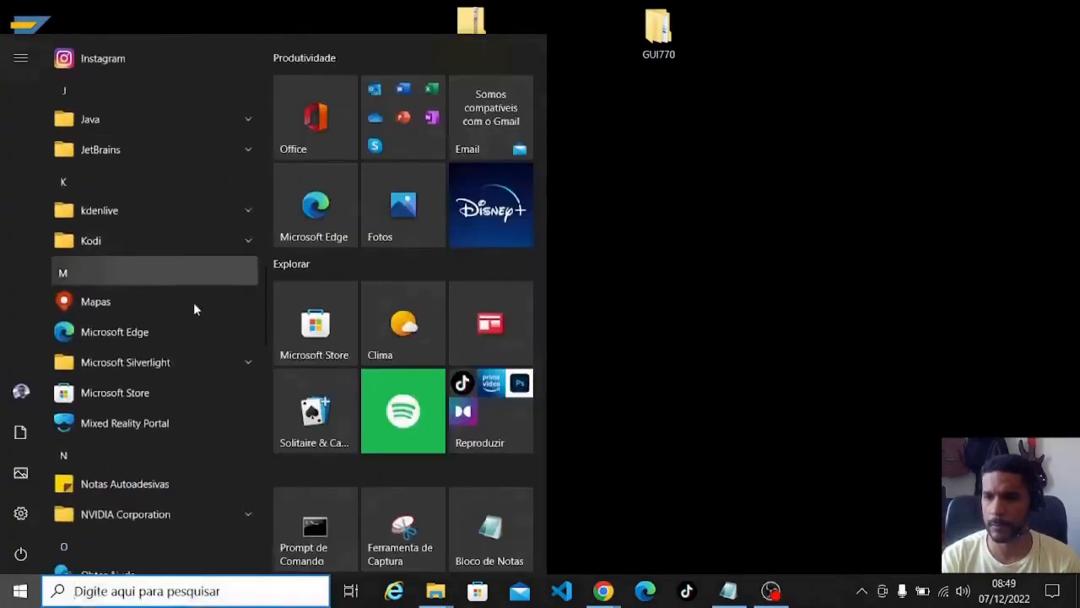
{"action": "scroll", "scroll_direction": "down", "scroll_amount": 3}
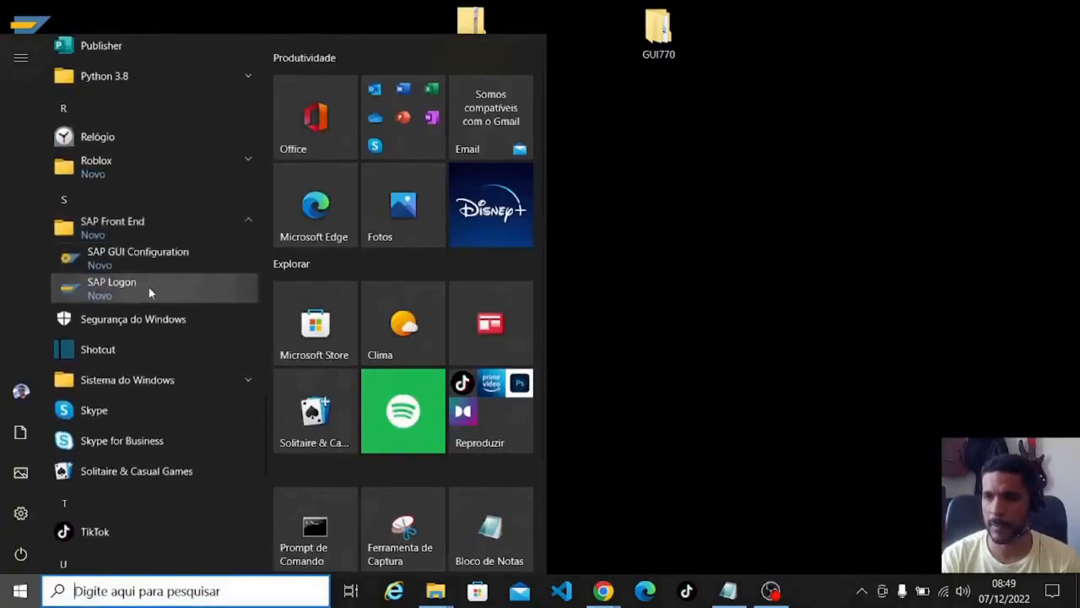
{"action": "left_click", "coordinate": [111, 287]}
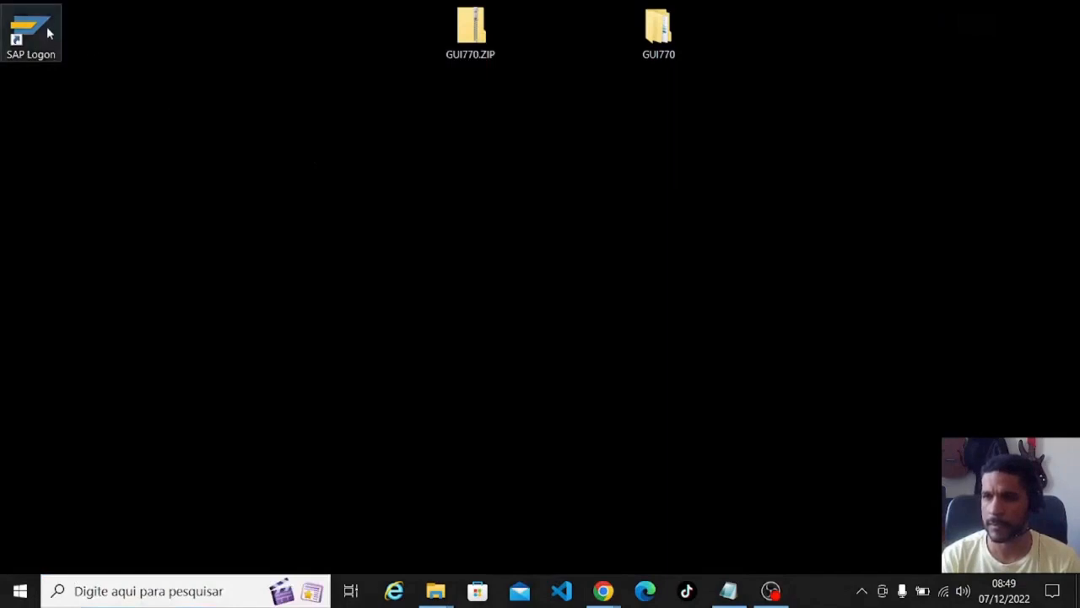
{"action": "double_click", "coordinate": [31, 31]}
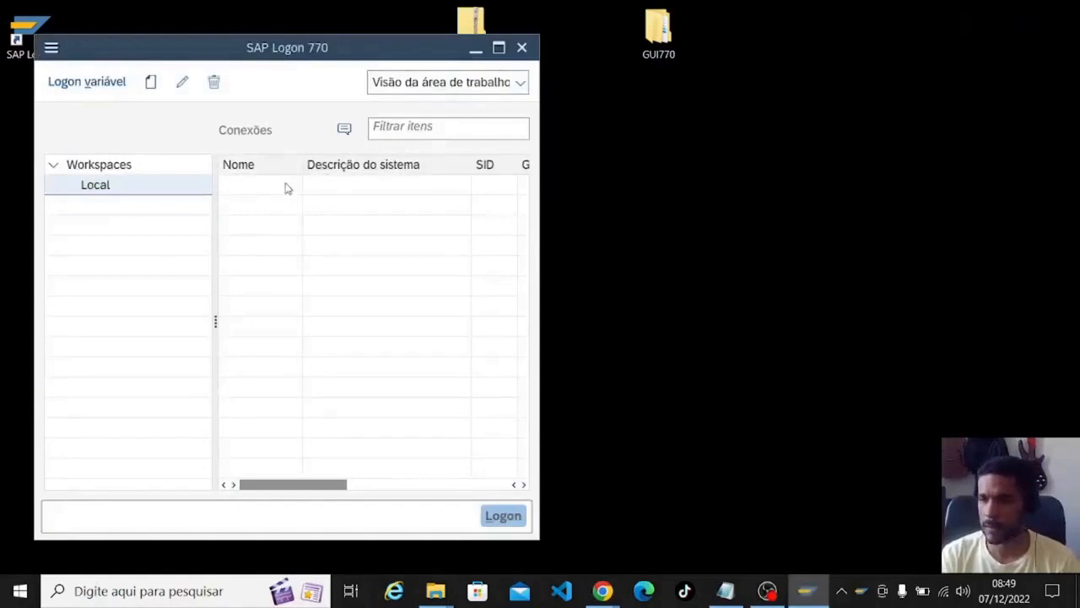
{"action": "mouse_move", "coordinate": [190, 177]}
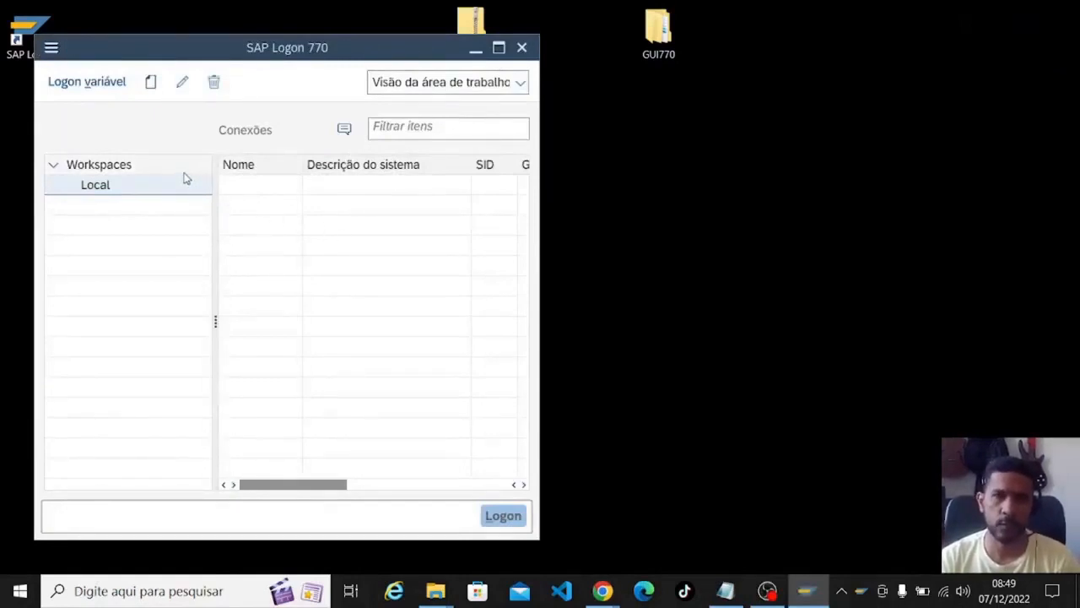
{"action": "mouse_move", "coordinate": [203, 173]}
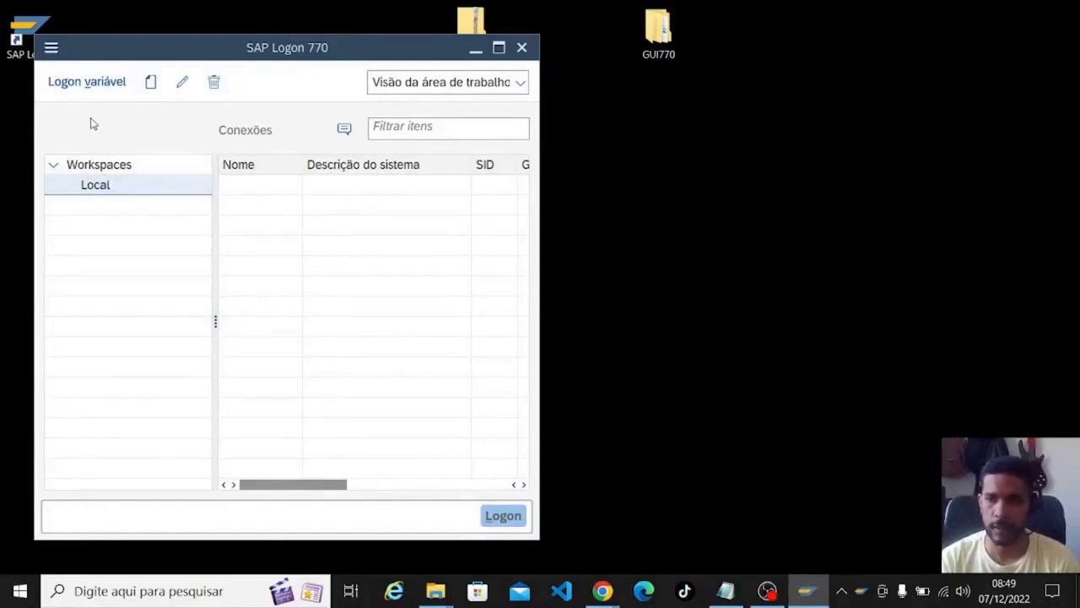
{"action": "mouse_move", "coordinate": [150, 82]}
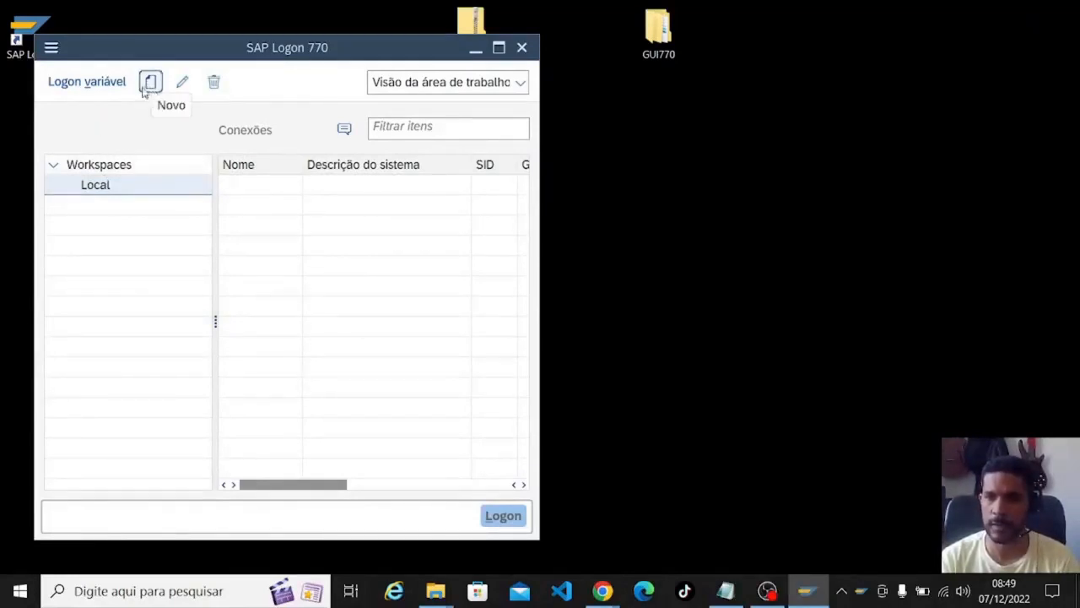
Choose New and pick the Conexão entry type in SAP Logon.
{"action": "left_click", "coordinate": [150, 81]}
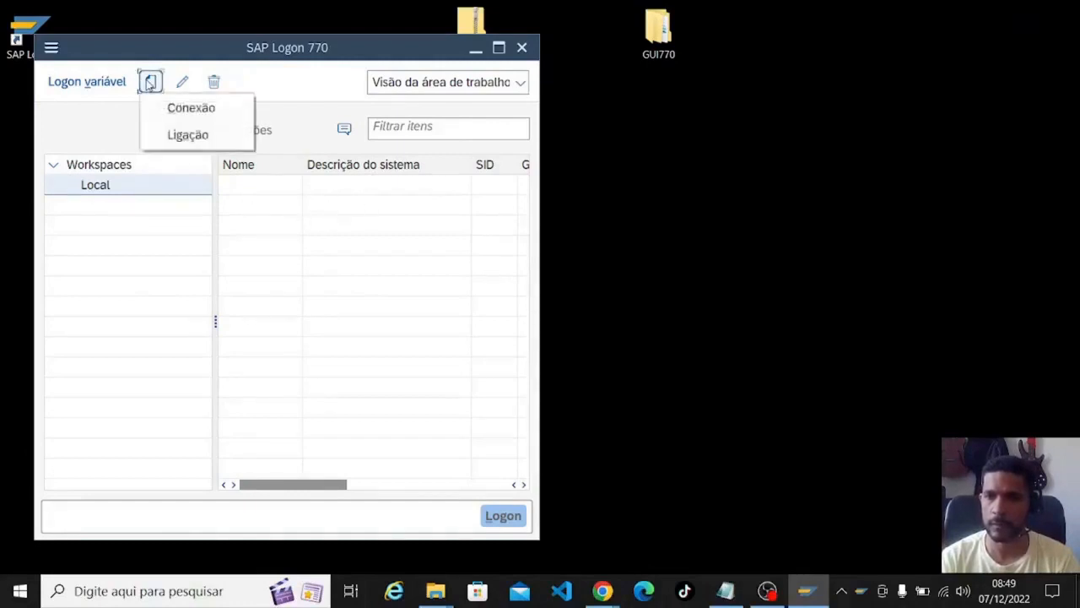
{"action": "left_click", "coordinate": [327, 204]}
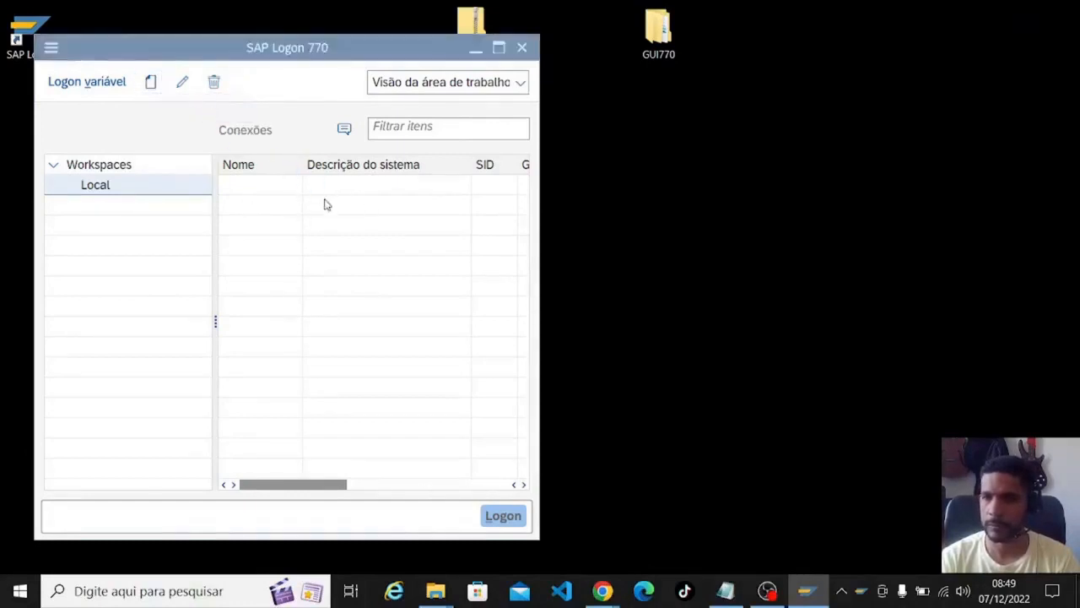
Choose a user-specific system and describe the connection as 'nome do servidor'.
{"action": "left_click", "coordinate": [150, 82]}
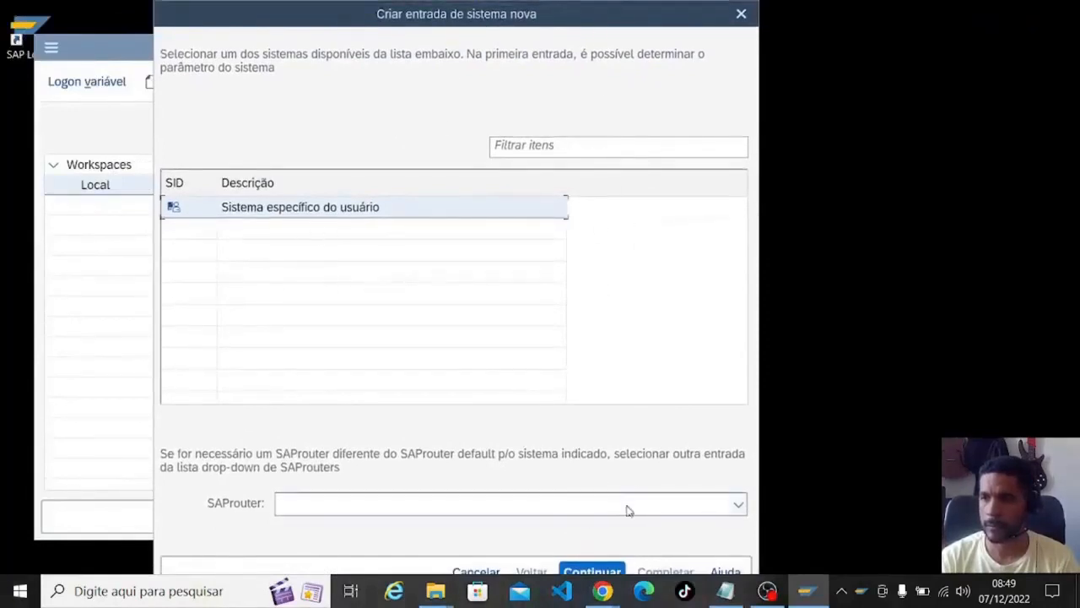
{"action": "left_click", "coordinate": [591, 570]}
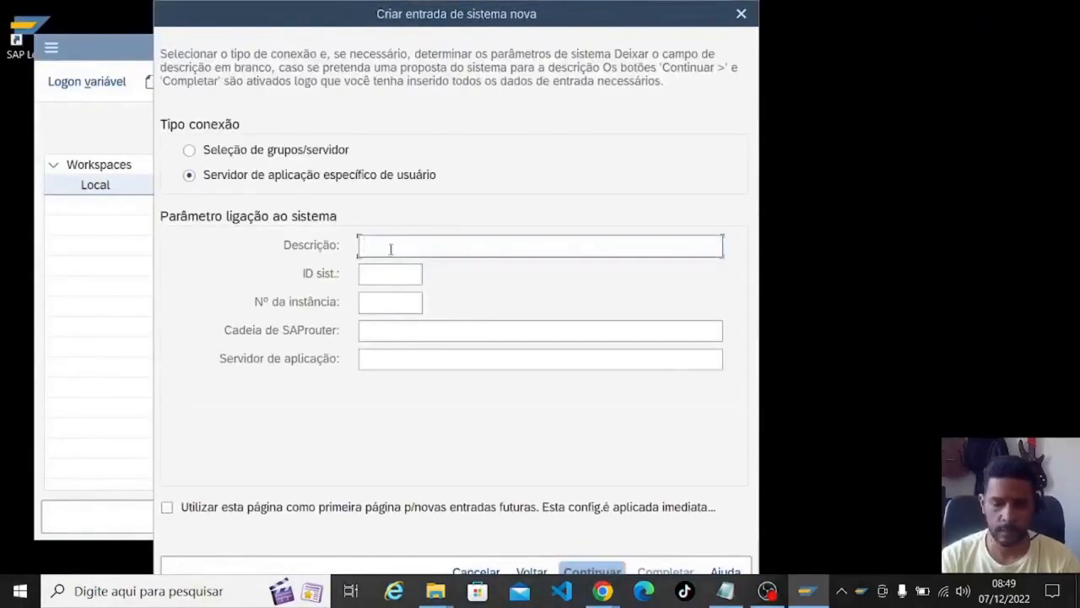
{"action": "type", "text": "nome do ser"}
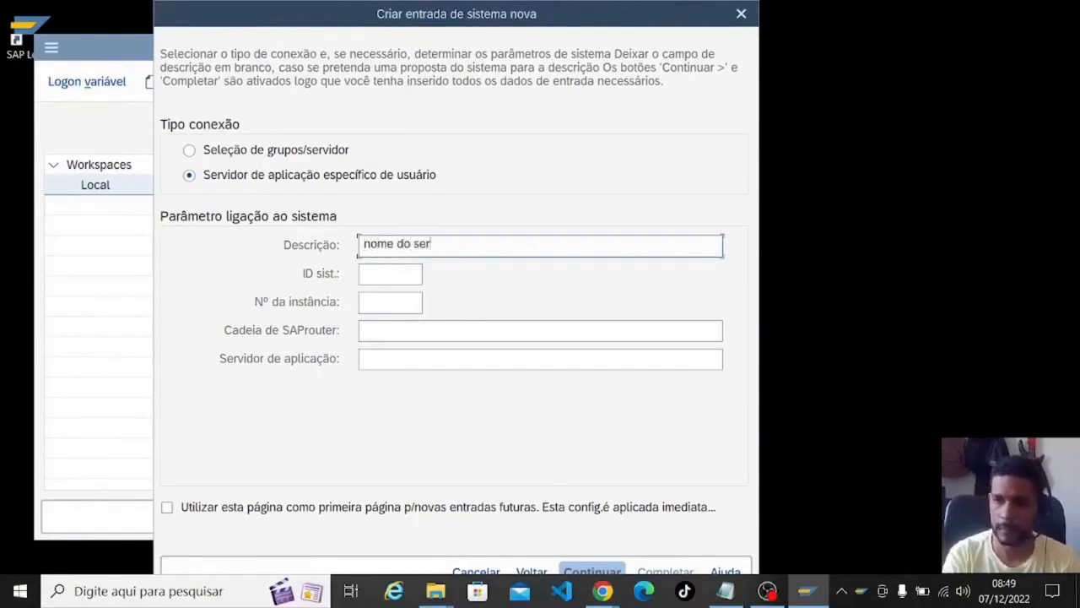
{"action": "type", "text": "vidor"}
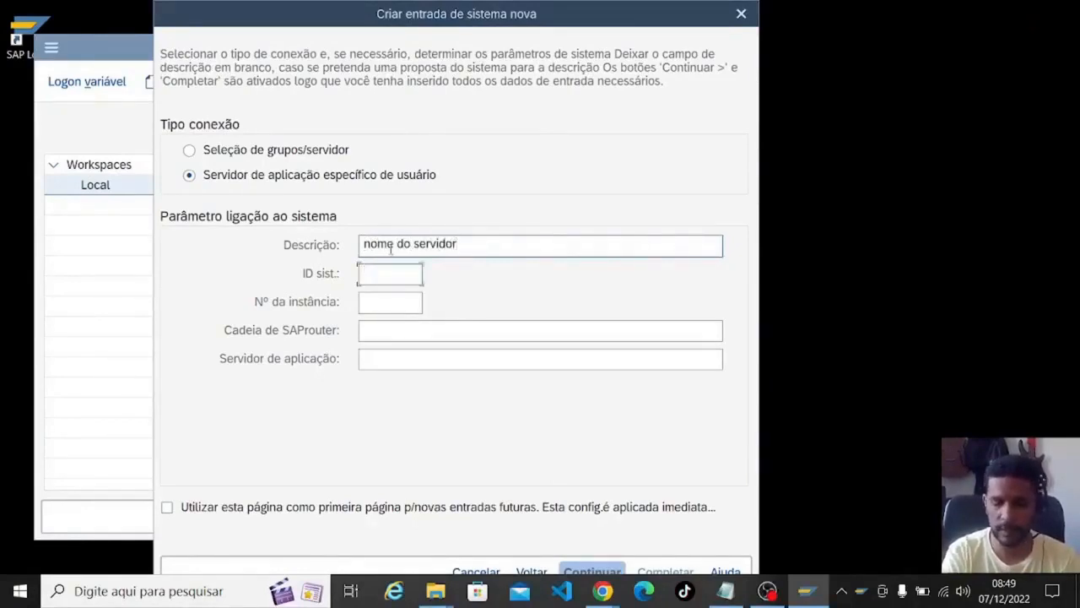
Enter system ID ABC, instance number 10 and application server servidor.com.br.
{"action": "type", "text": "ABC"}
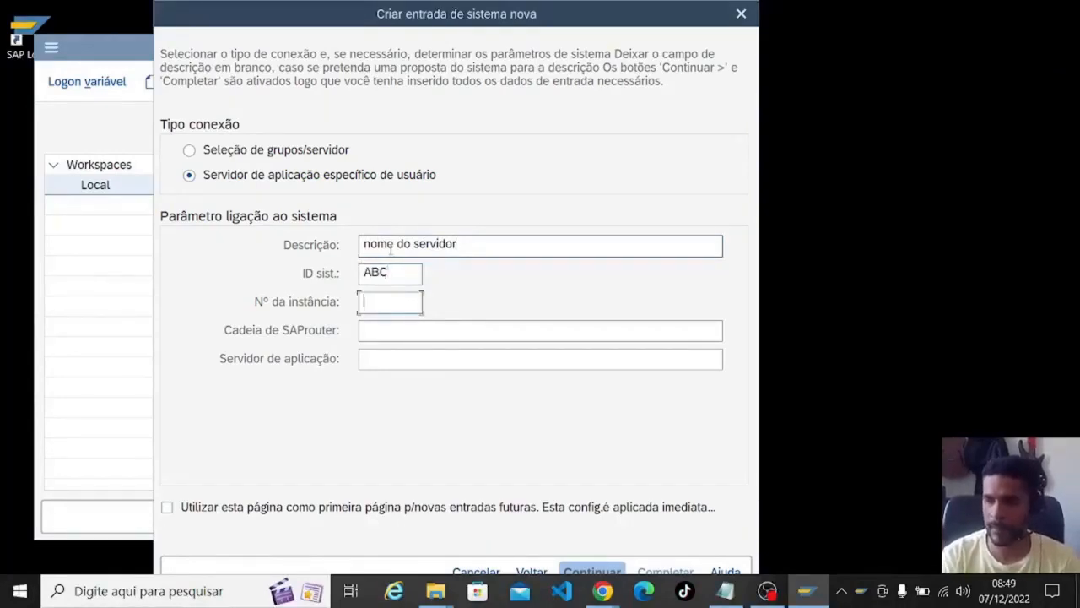
{"action": "type", "text": "10"}
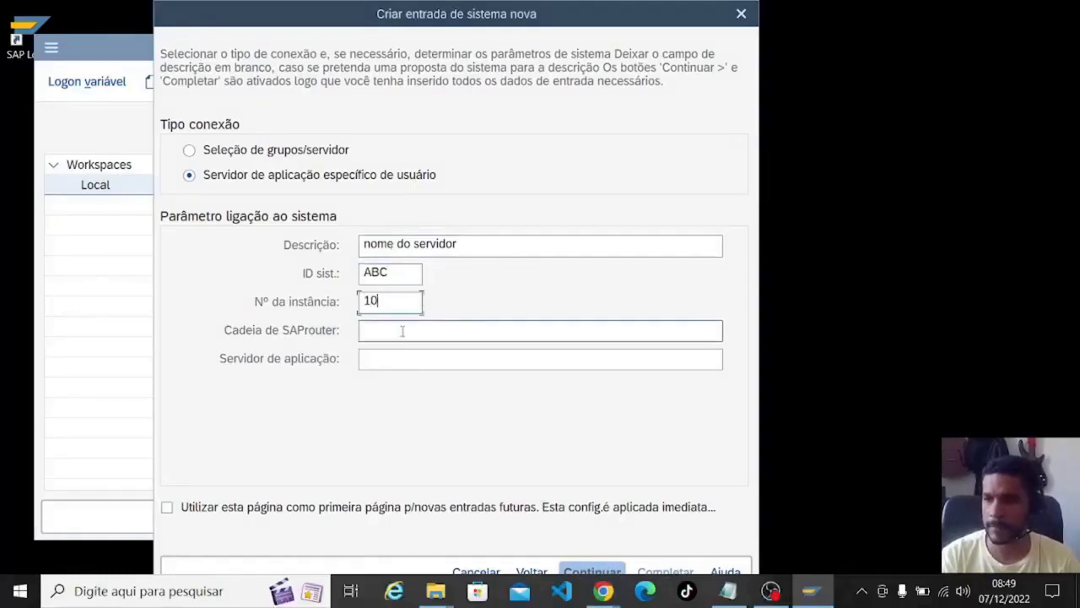
{"action": "left_click", "coordinate": [539, 330]}
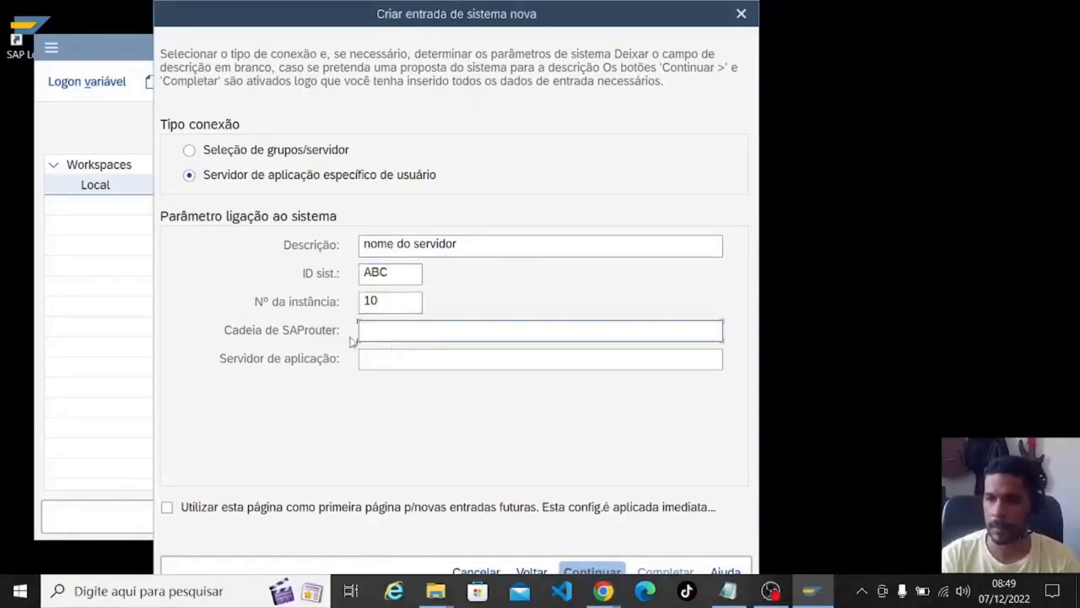
{"action": "left_click", "coordinate": [540, 357]}
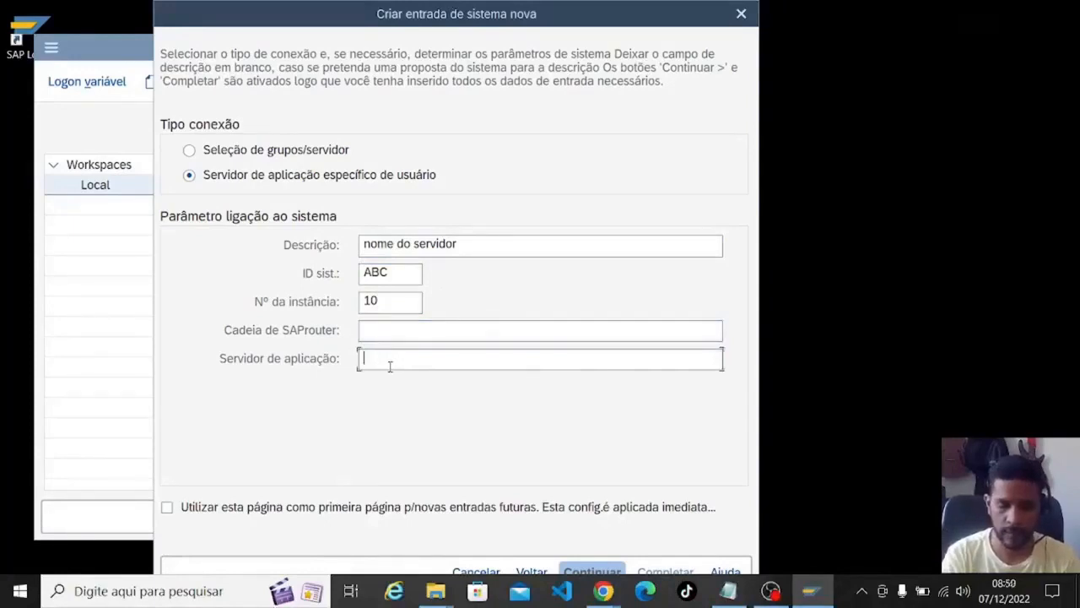
{"action": "type", "text": "servi"}
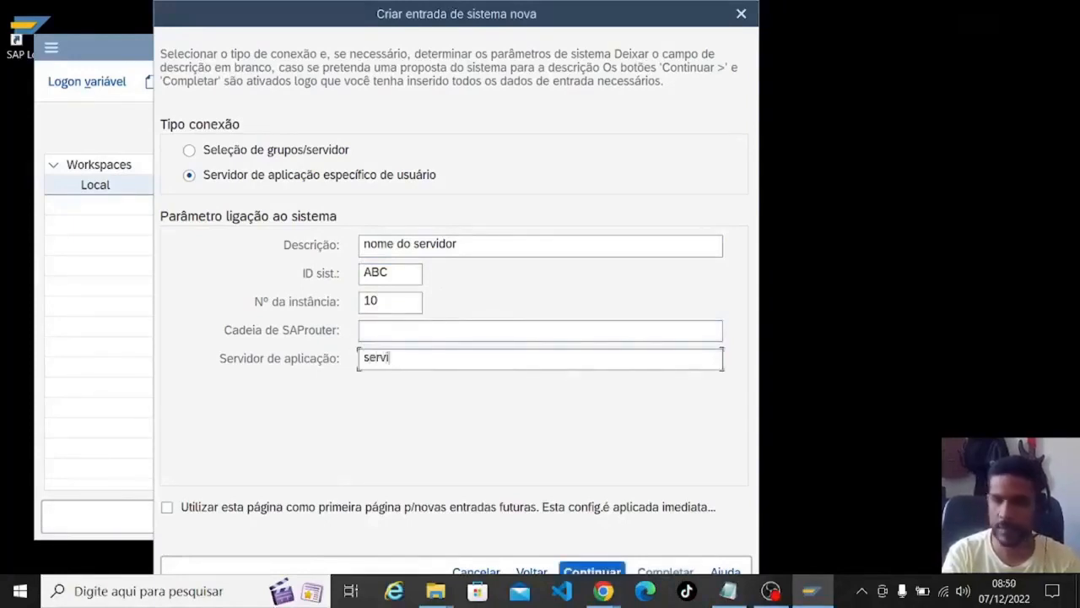
{"action": "type", "text": "dor"}
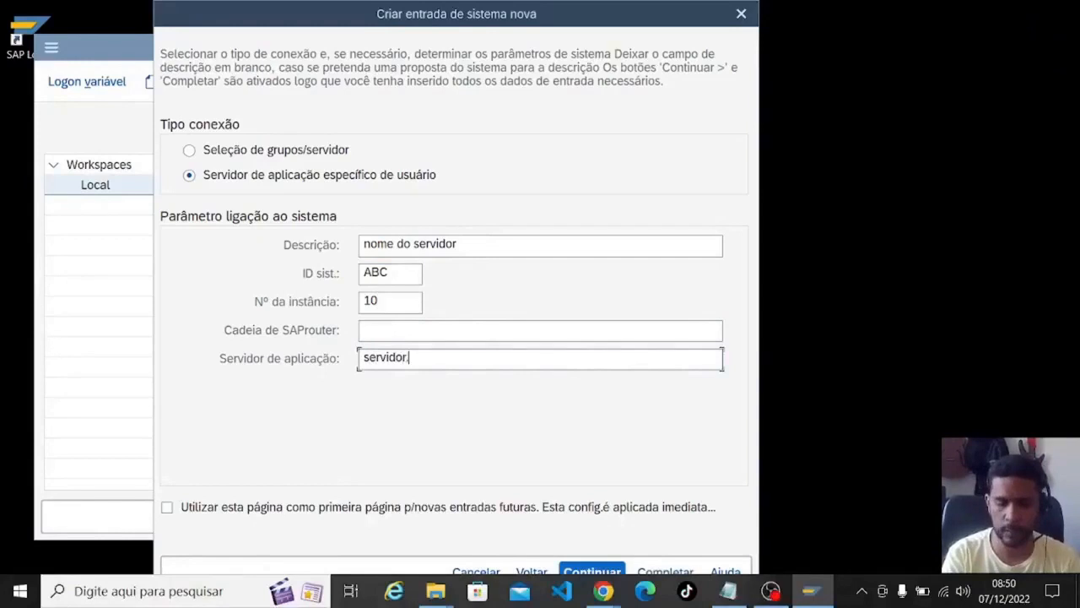
{"action": "type", "text": ".com.br"}
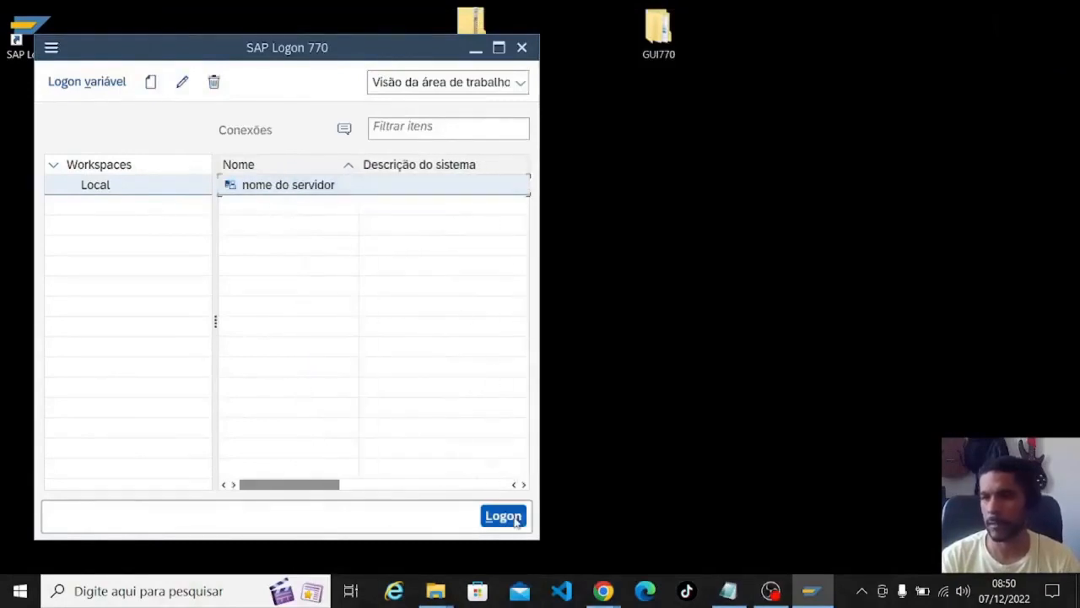
Log on to the 'nome do servidor' connection for system ABC.
{"action": "left_click", "coordinate": [503, 516]}
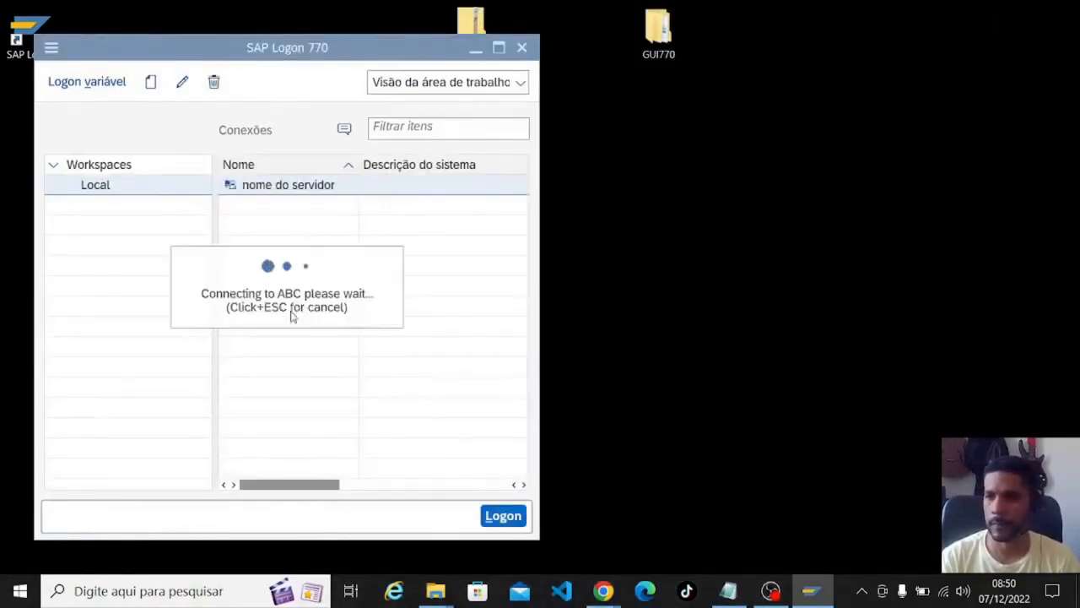